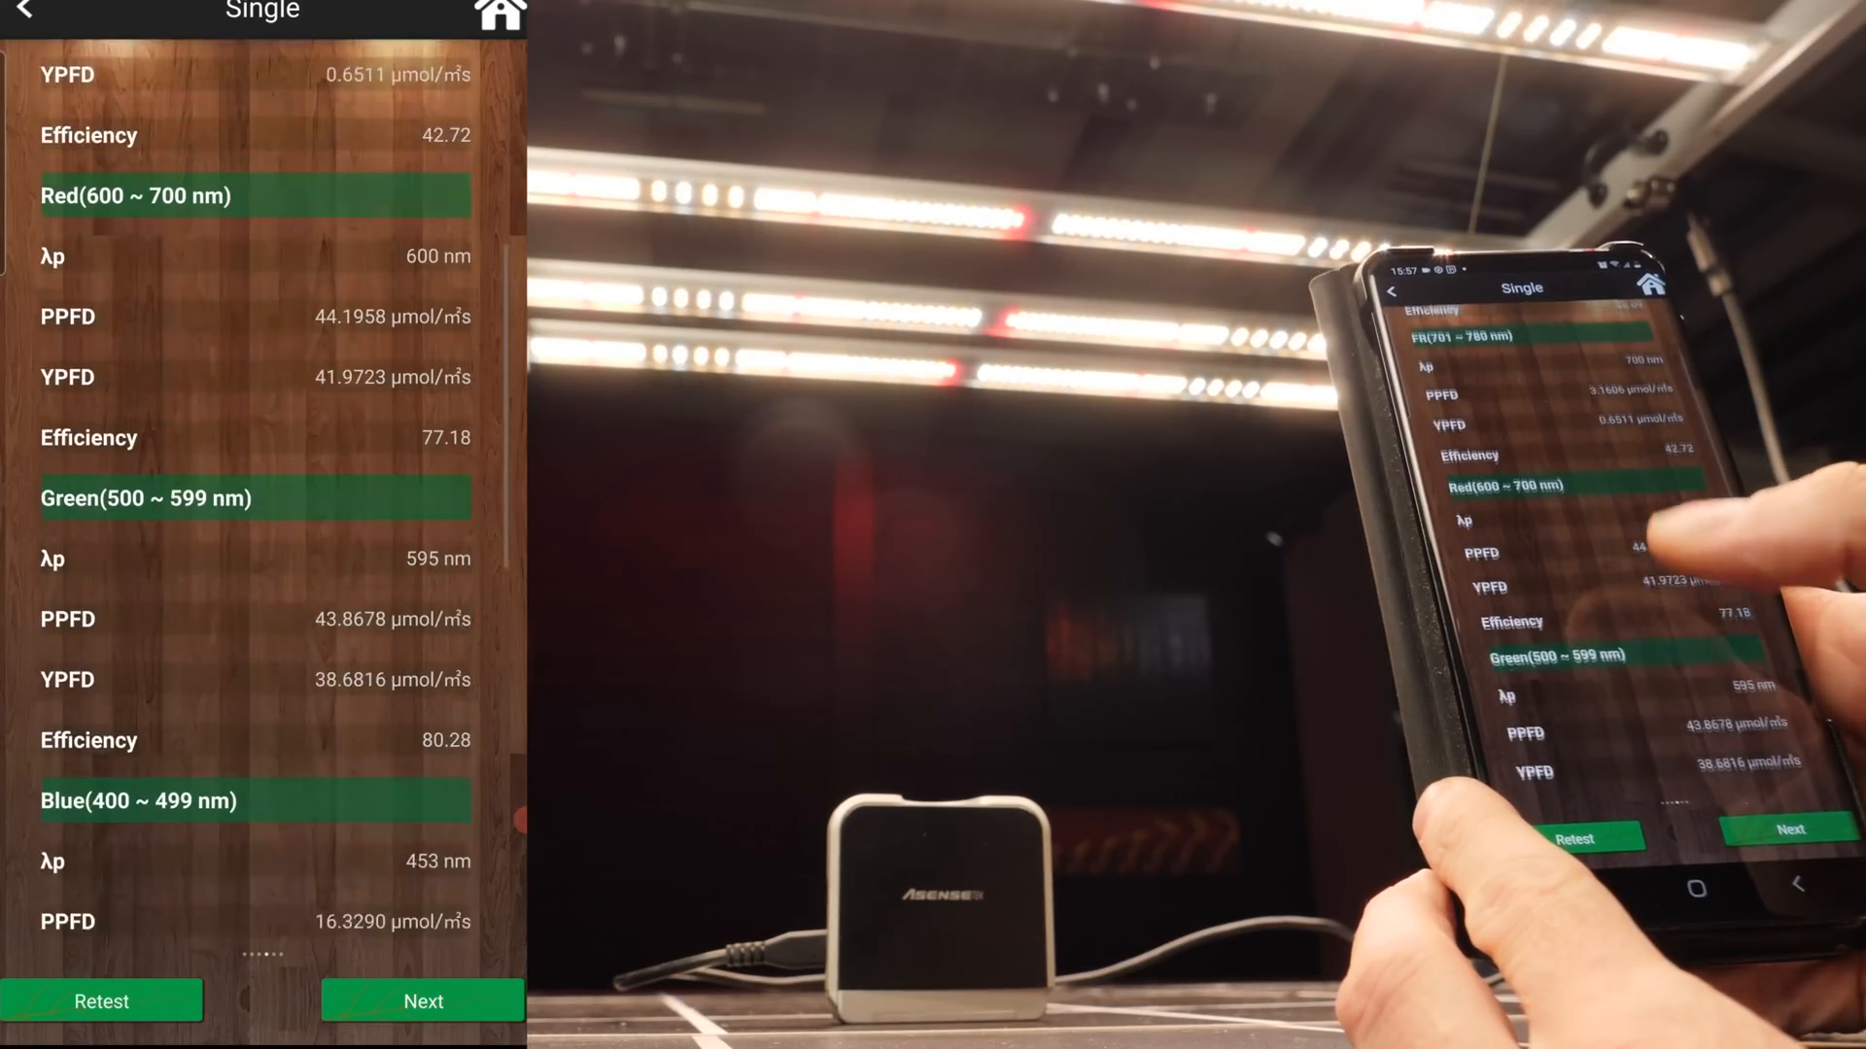
{"action": "scroll", "scroll_direction": "down", "scroll_amount": 3}
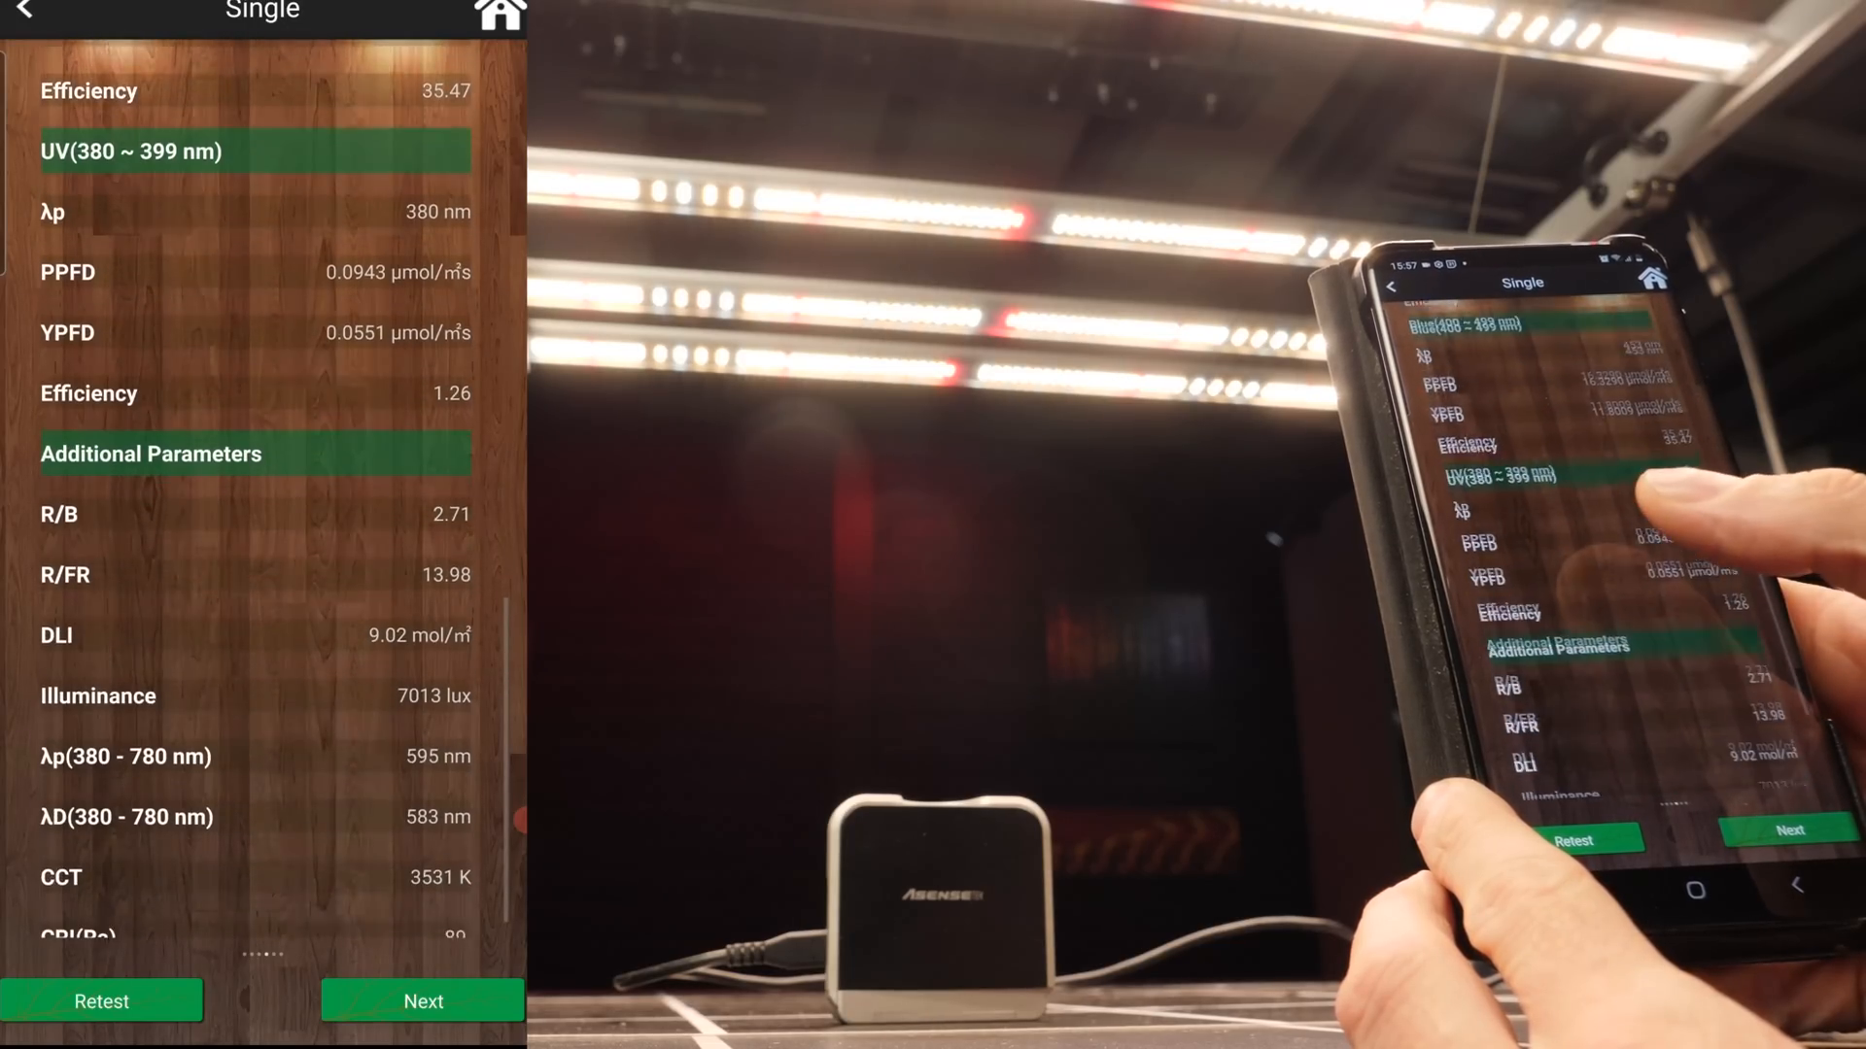
{"action": "scroll", "scroll_direction": "up", "scroll_amount": 3}
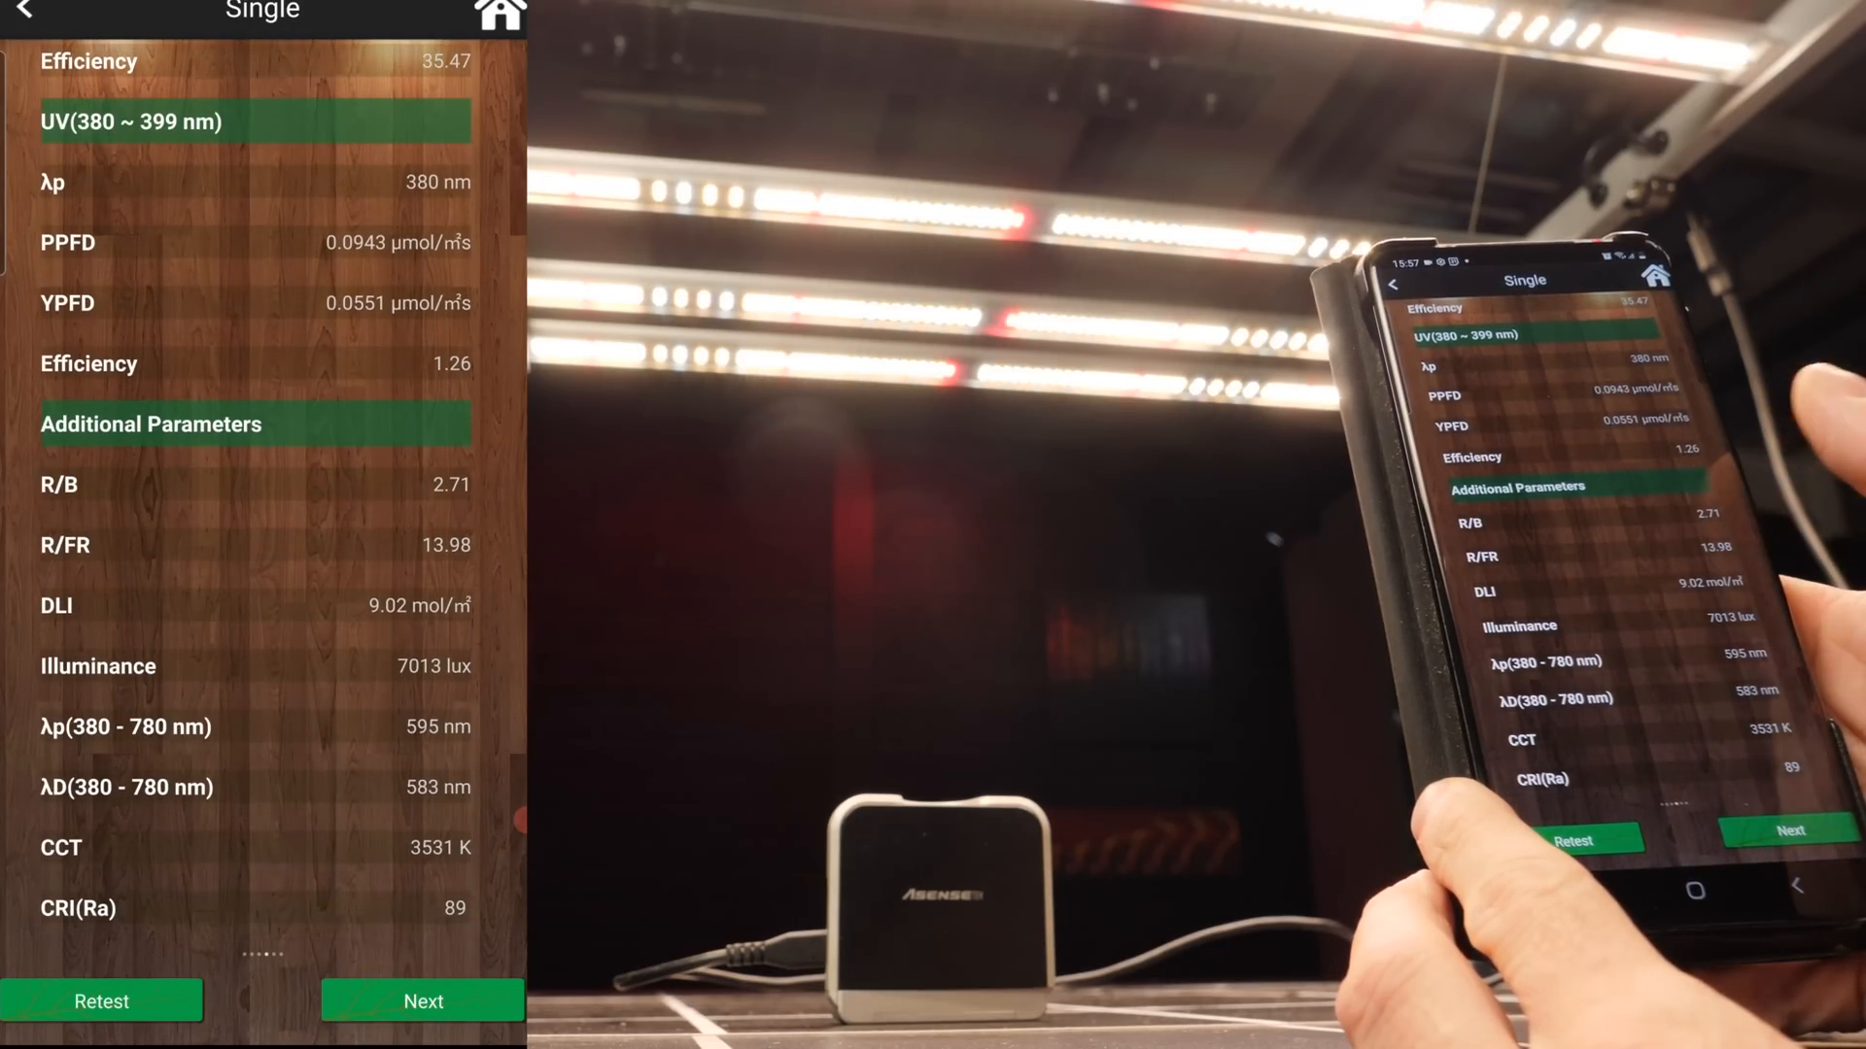